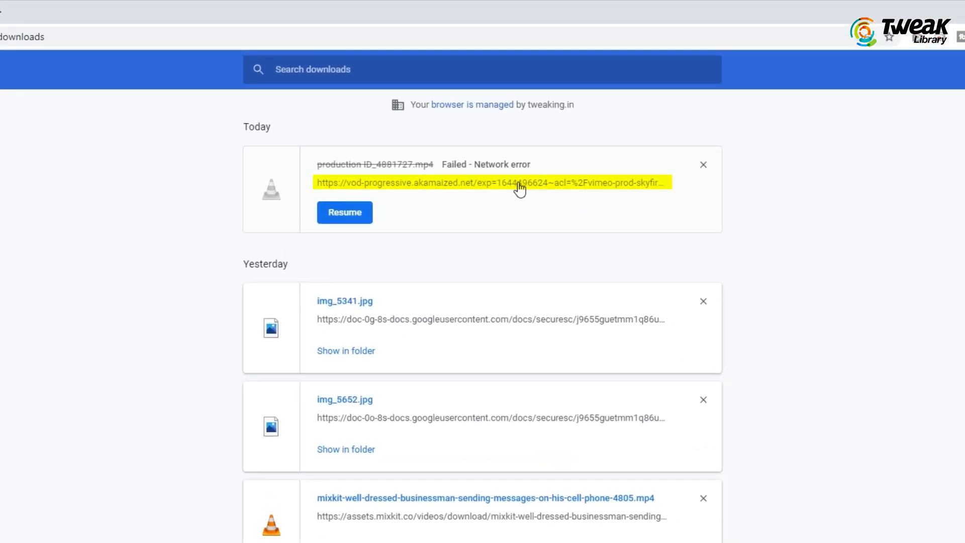
# Copy the failed ID_4881727.mp4 link and re-download it from a new incognito window to the Desktop
pyautogui.rightClick(493, 182)
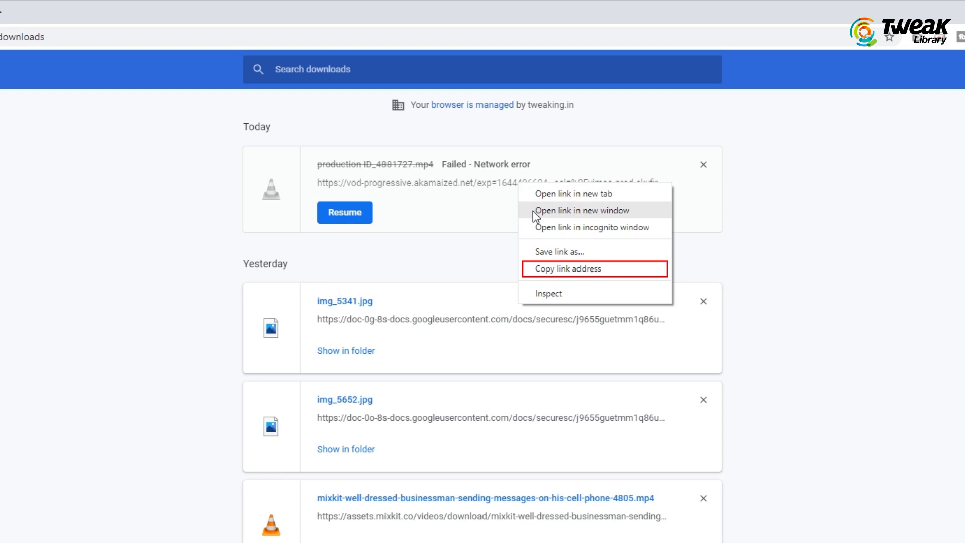
pyautogui.click(567, 268)
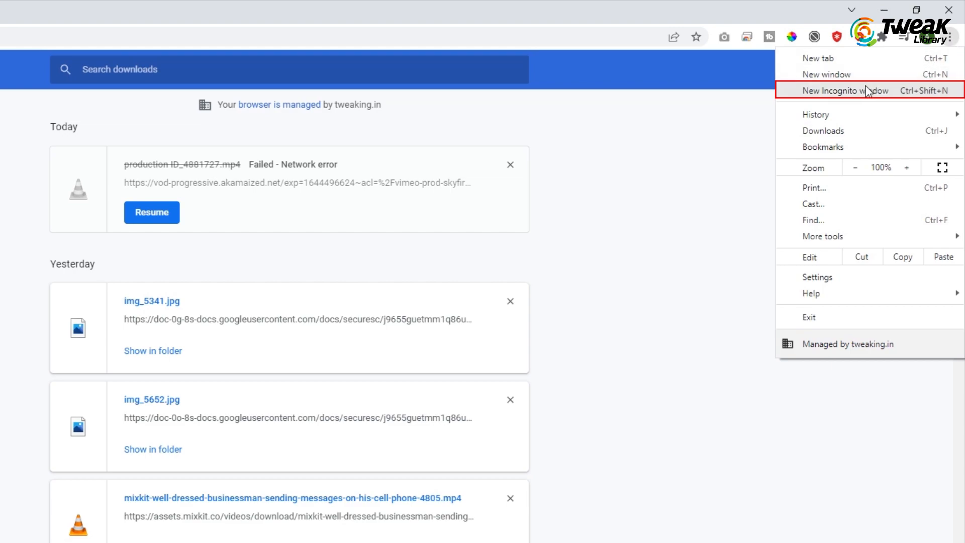
pyautogui.click(844, 91)
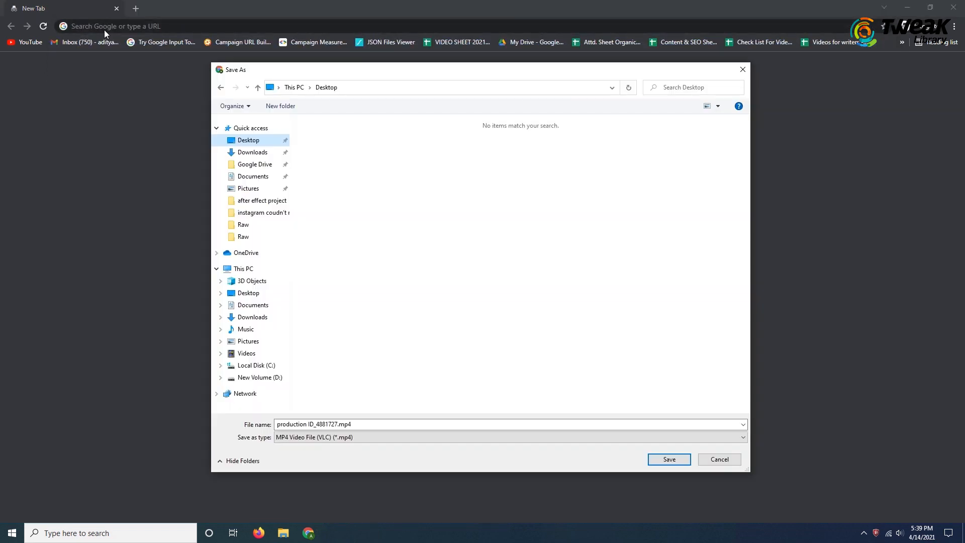
pyautogui.click(668, 459)
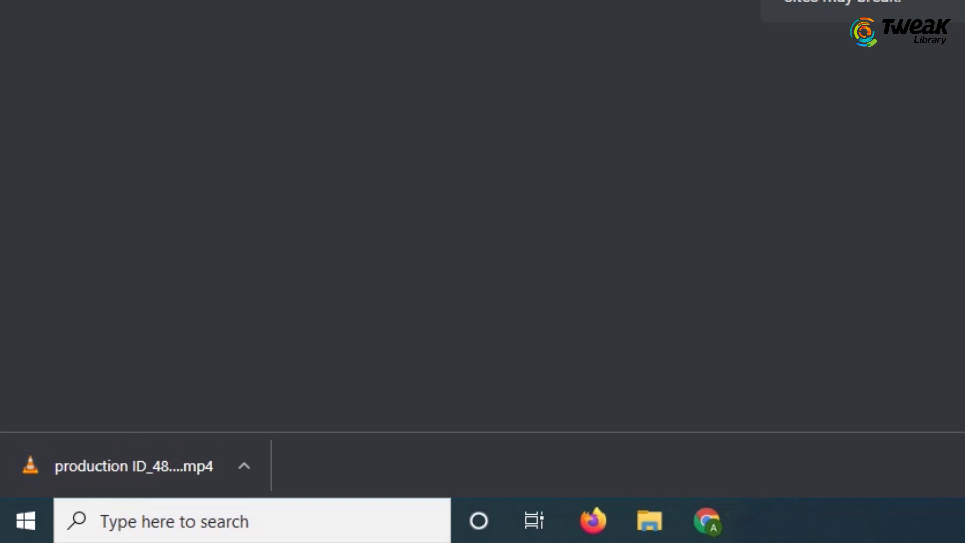
# Clear all-time browsing history, cookies and cached files from Settings > Security and Privacy
pyautogui.click(705, 520)
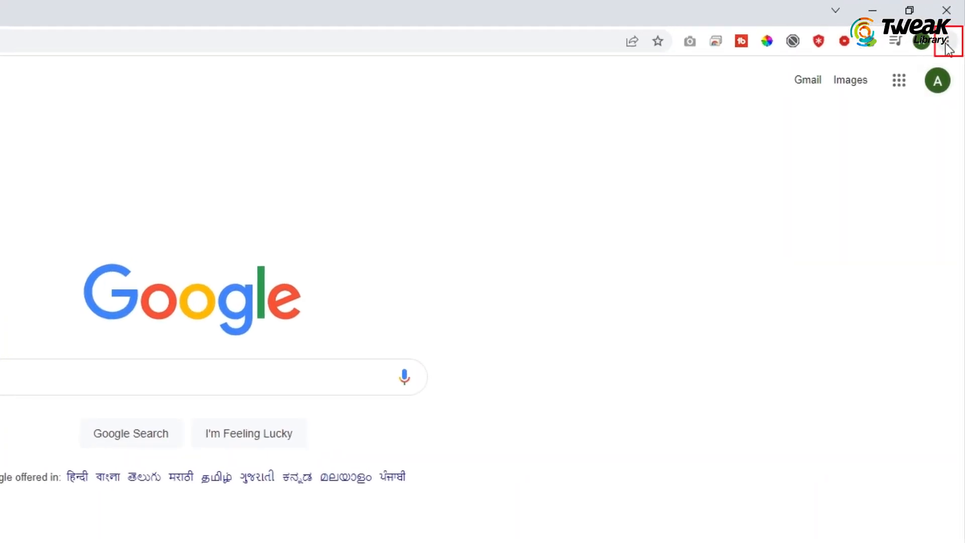
pyautogui.click(950, 41)
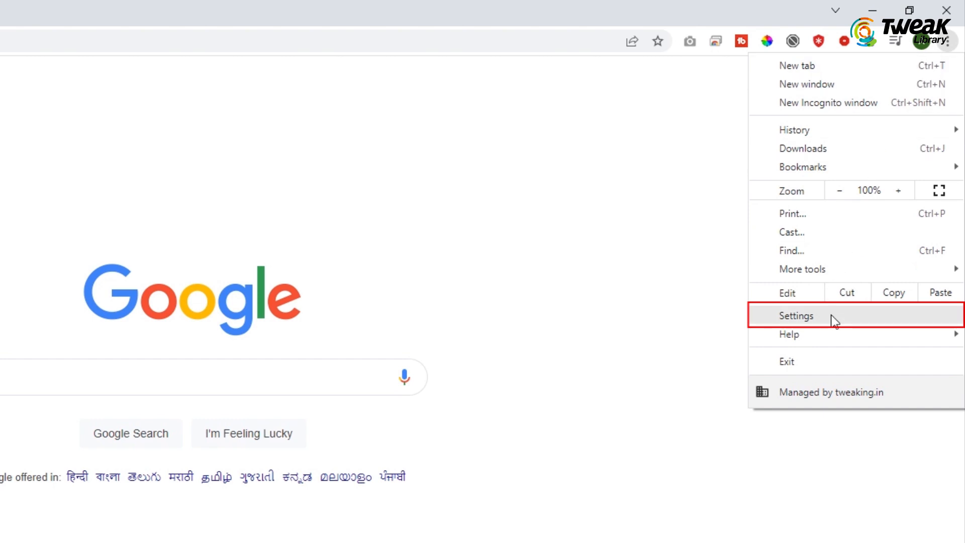
pyautogui.click(796, 315)
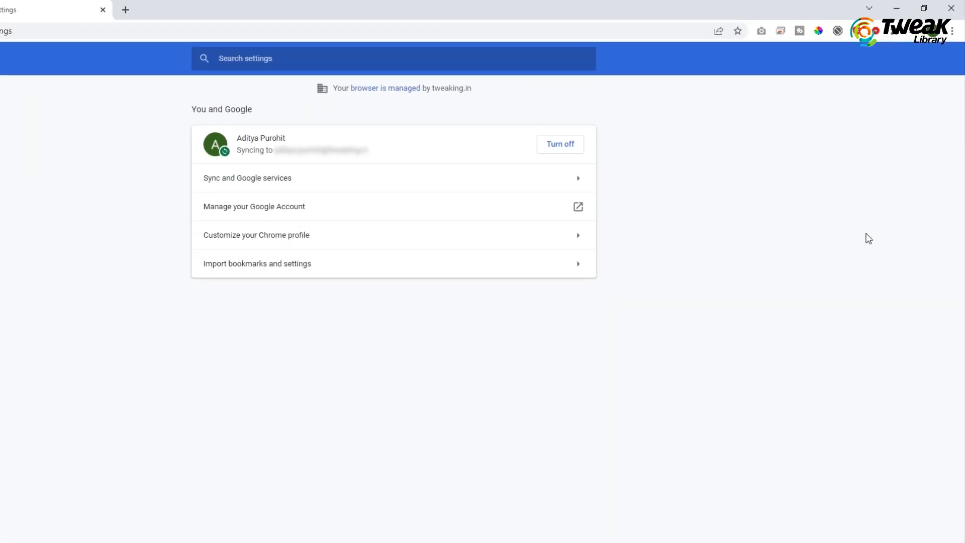
pyautogui.click(62, 118)
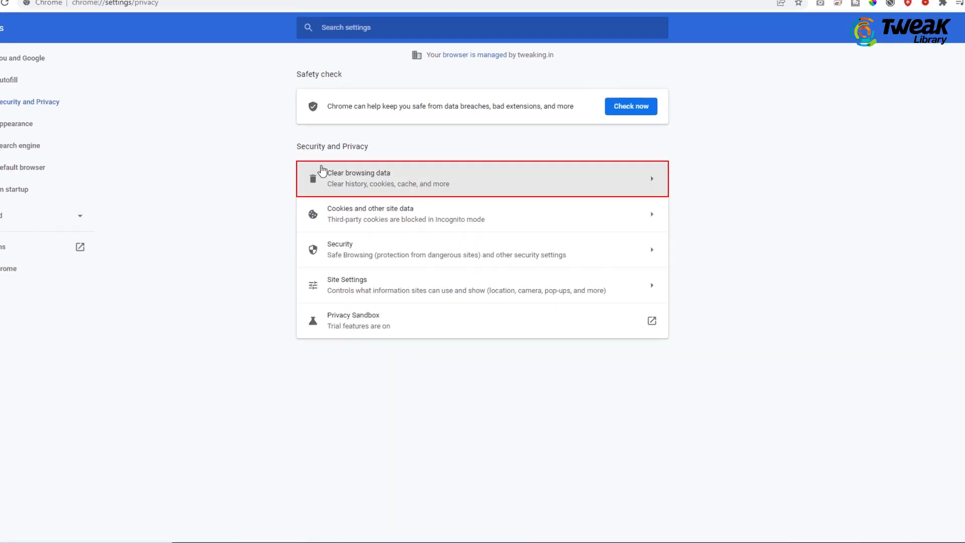
pyautogui.click(358, 177)
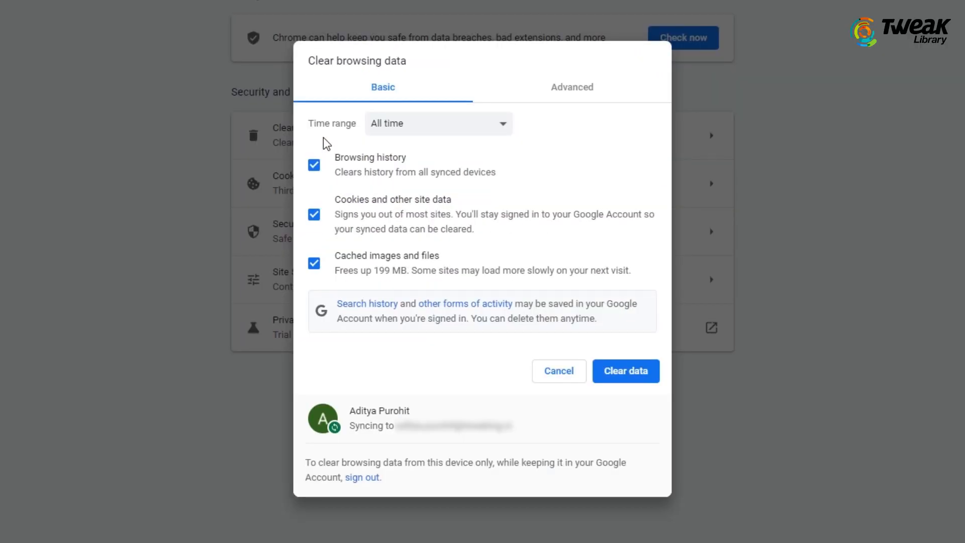
pyautogui.moveTo(567, 360)
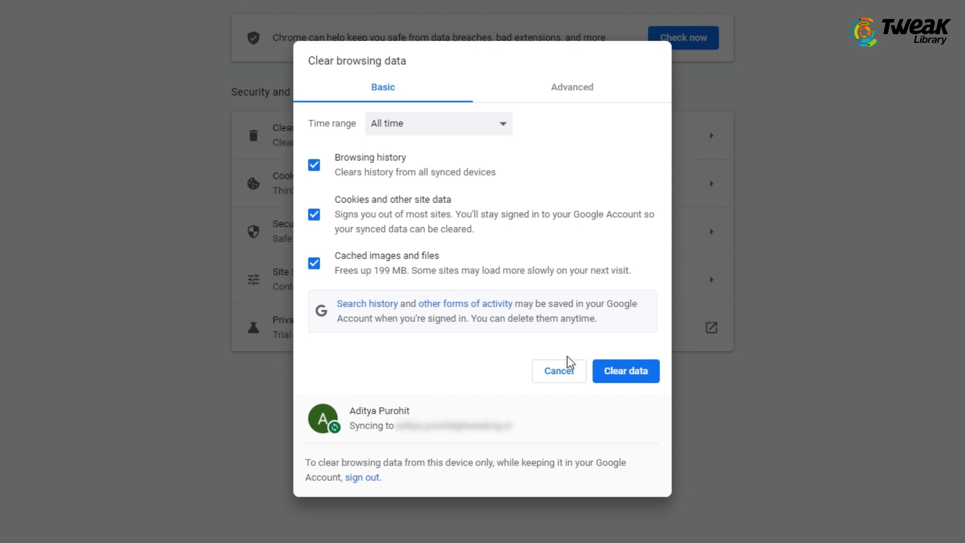
pyautogui.click(625, 371)
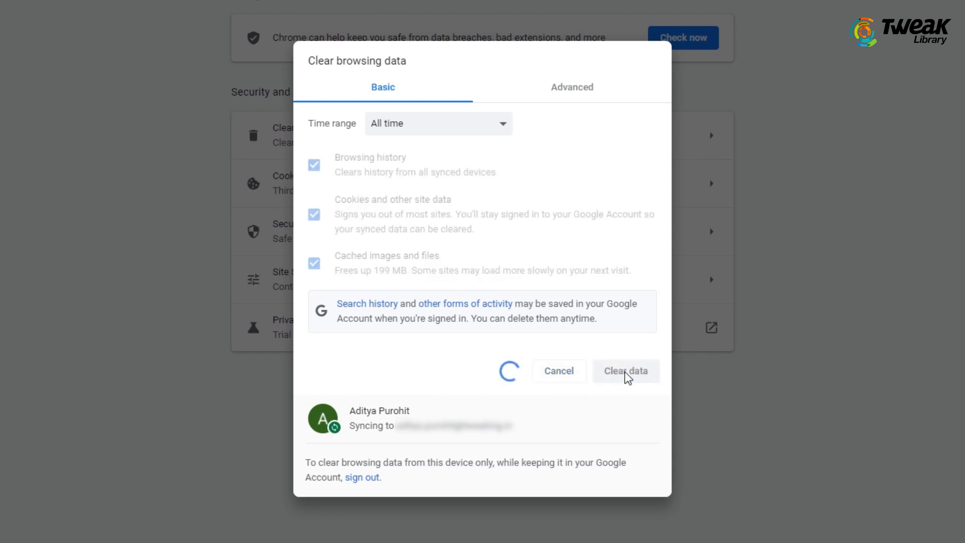
pyautogui.click(625, 371)
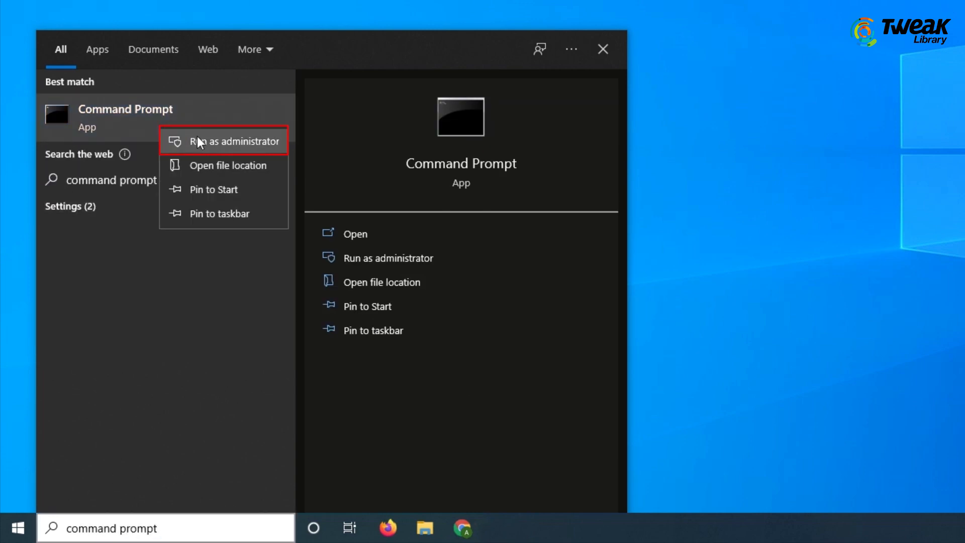
# Run ipconfig /flushdns in an administrator Command Prompt to flush the DNS cache
pyautogui.click(223, 141)
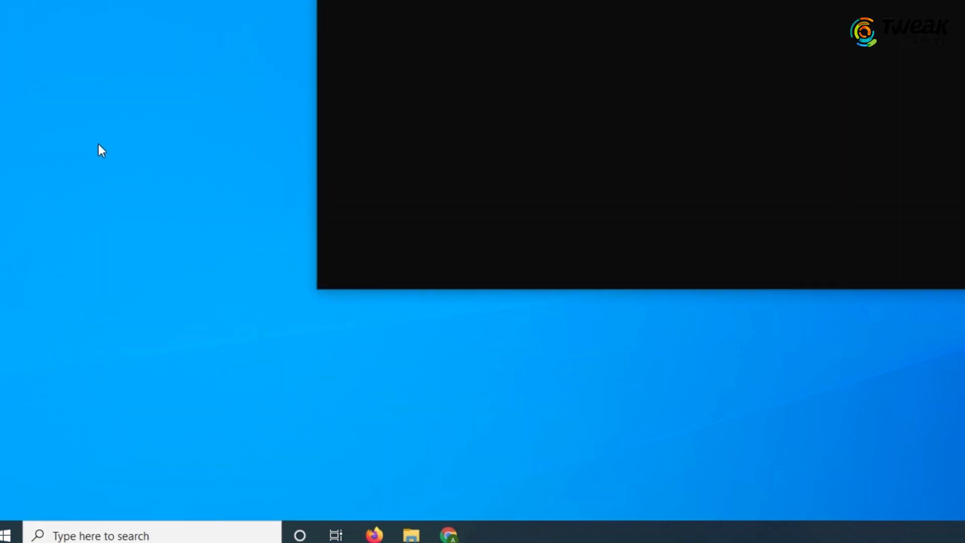
pyautogui.write('ipc')
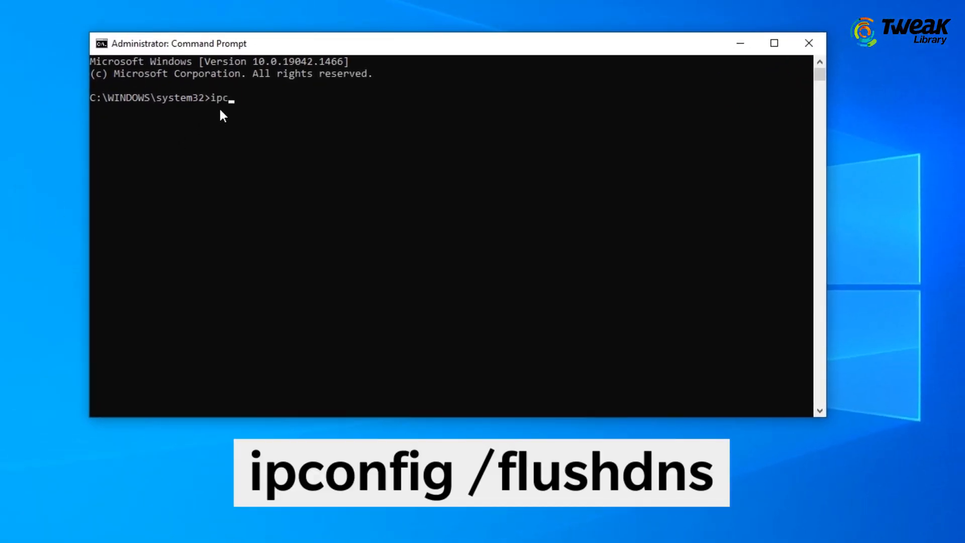
pyautogui.write('onfig/flush')
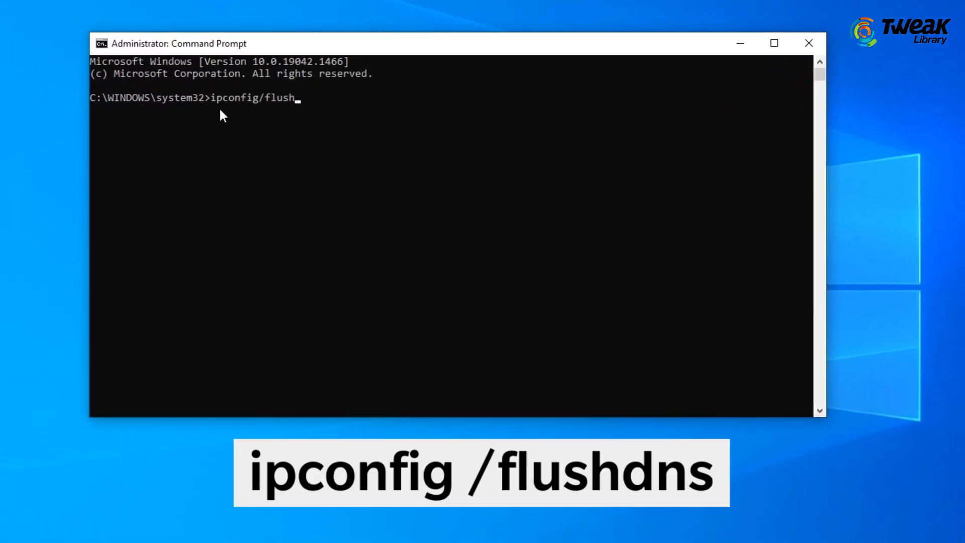
pyautogui.press('Return')
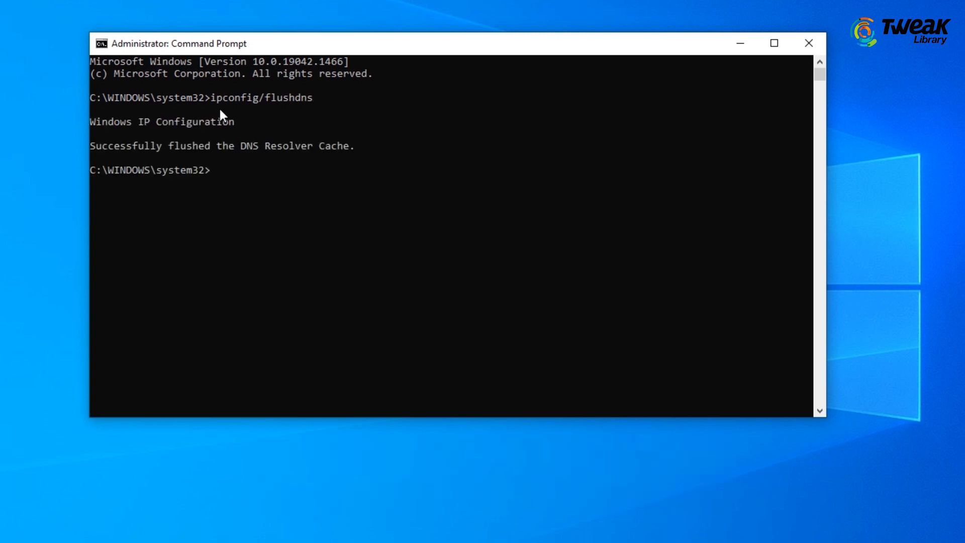
# Run netsh winsock reset to reset the Winsock catalog and close the window
pyautogui.write('netsh')
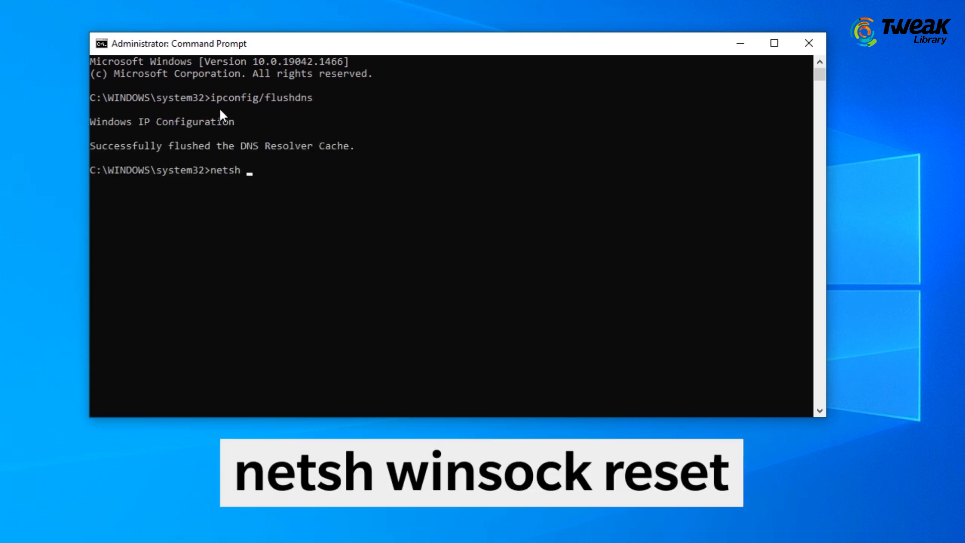
pyautogui.write('winsock reset')
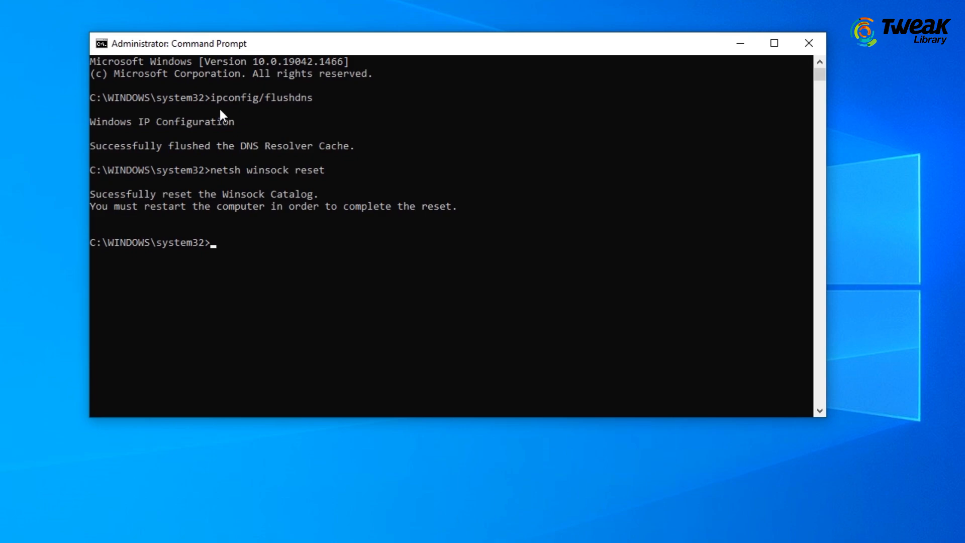
pyautogui.click(807, 44)
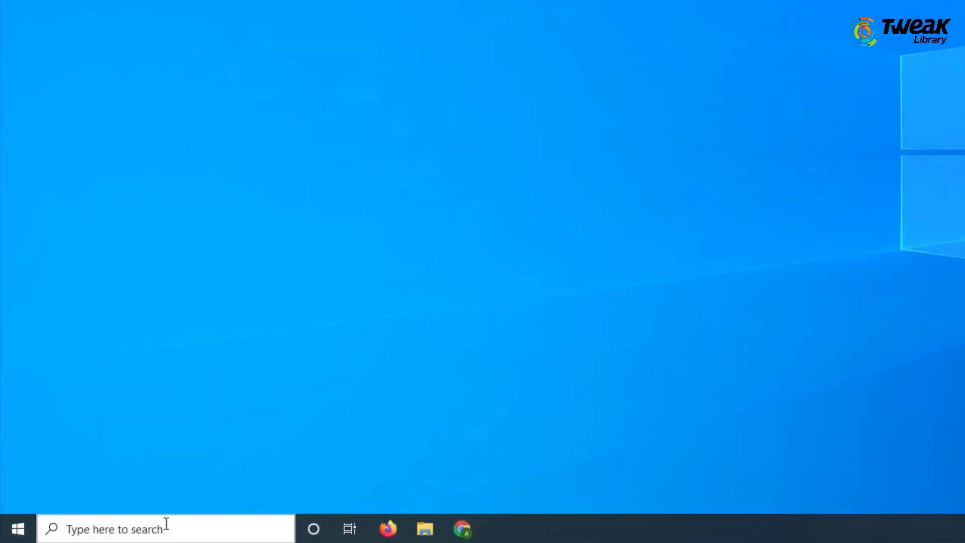
# Reach Wi-Fi 2's properties through Settings > Network and Internet adapter list
pyautogui.write('settings')
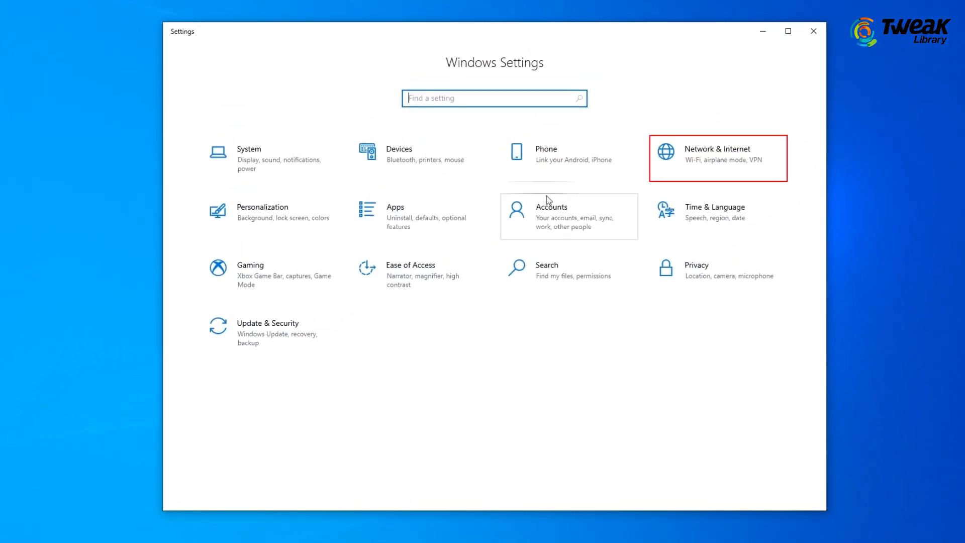
pyautogui.click(717, 158)
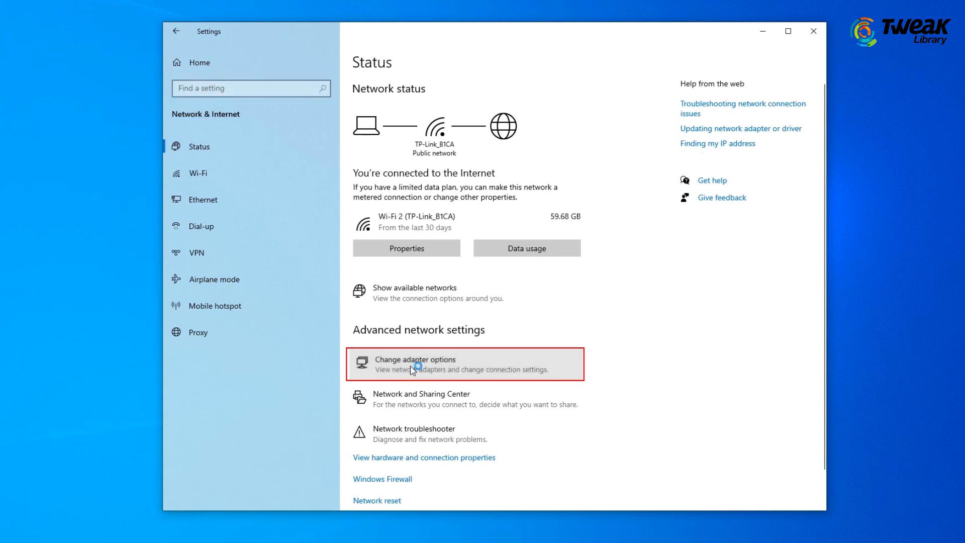
pyautogui.click(414, 364)
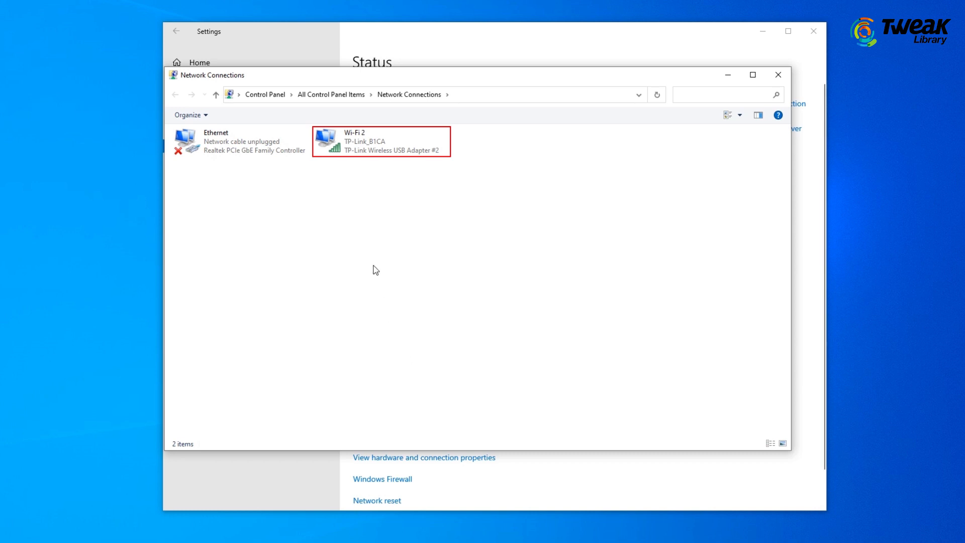
pyautogui.rightClick(380, 141)
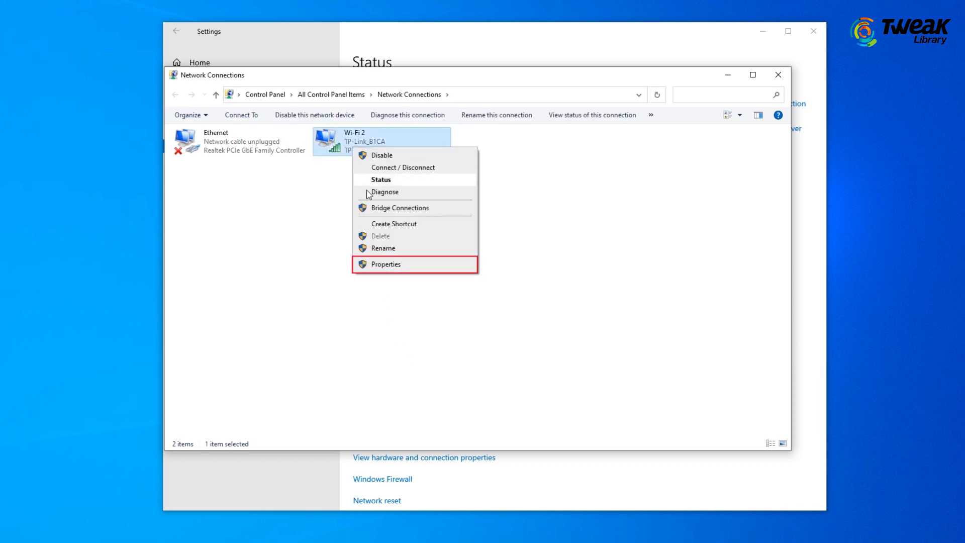
pyautogui.click(386, 264)
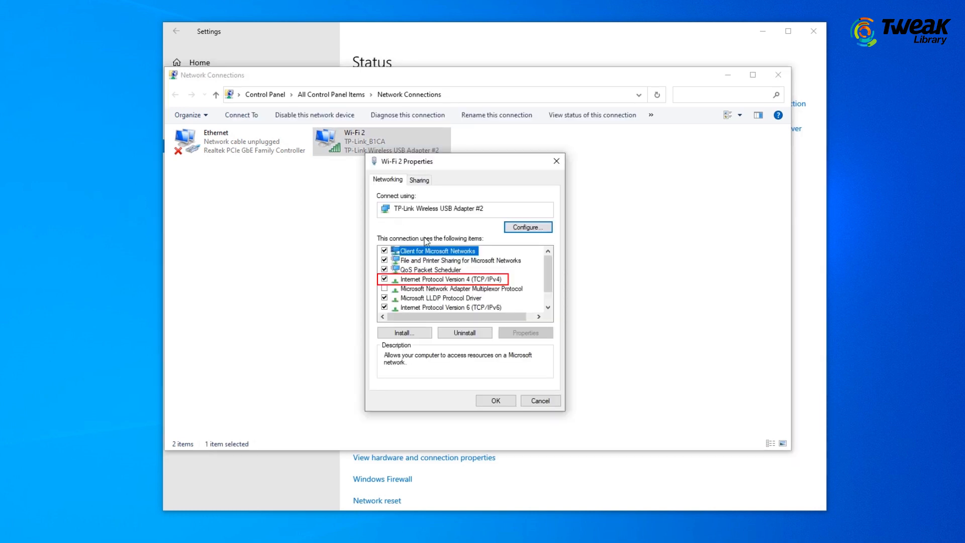
# Set Wi-Fi 2's IPv4 to manual DNS servers with preferred server 1.1.1.1
pyautogui.click(443, 279)
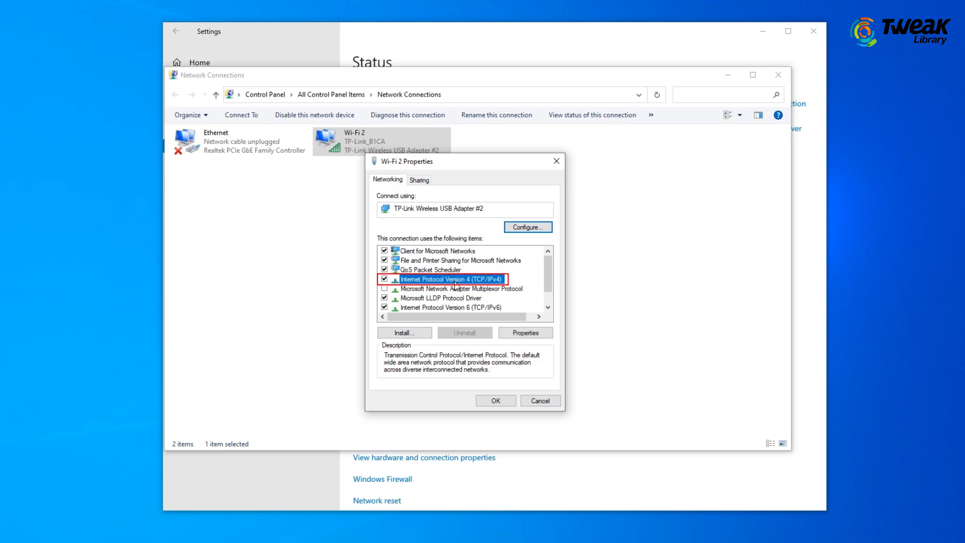
pyautogui.click(524, 333)
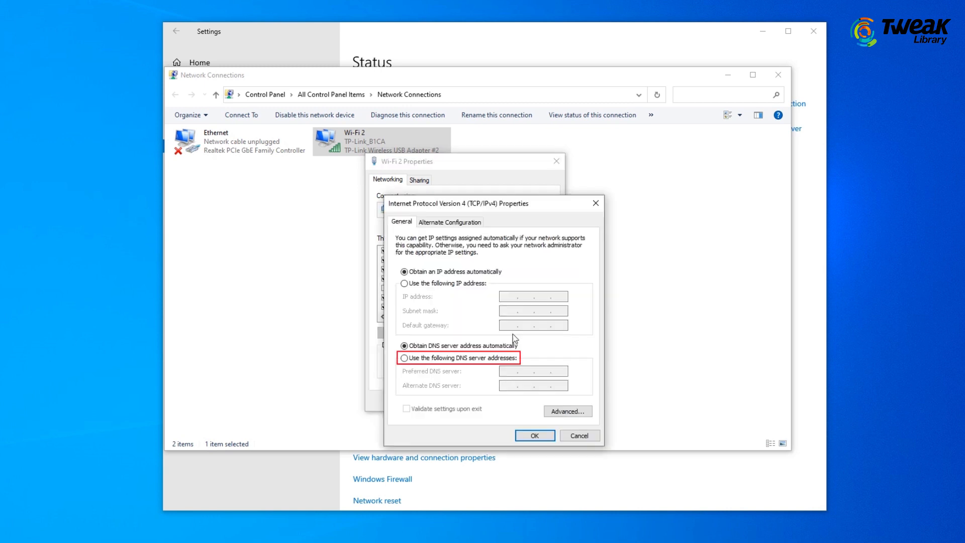
pyautogui.click(405, 358)
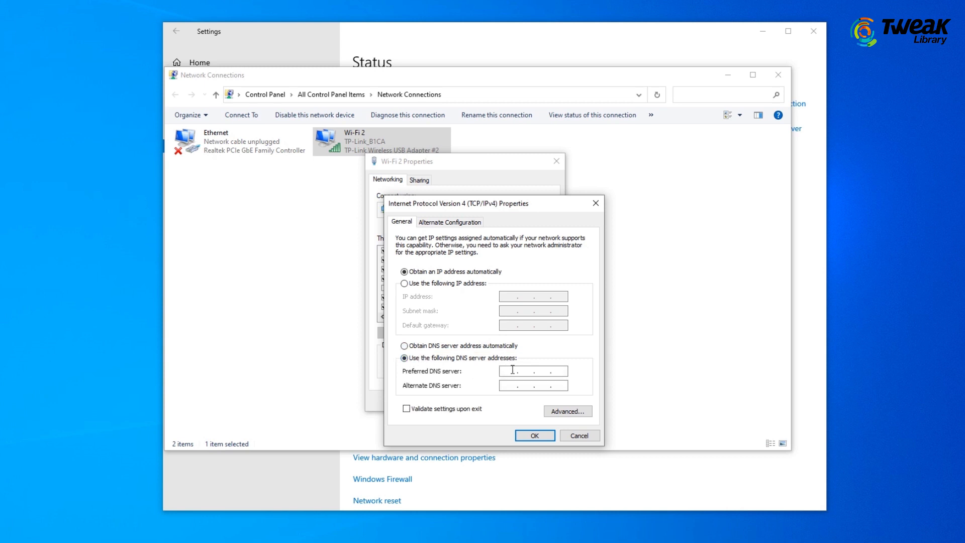
pyautogui.write('1.1.1.')
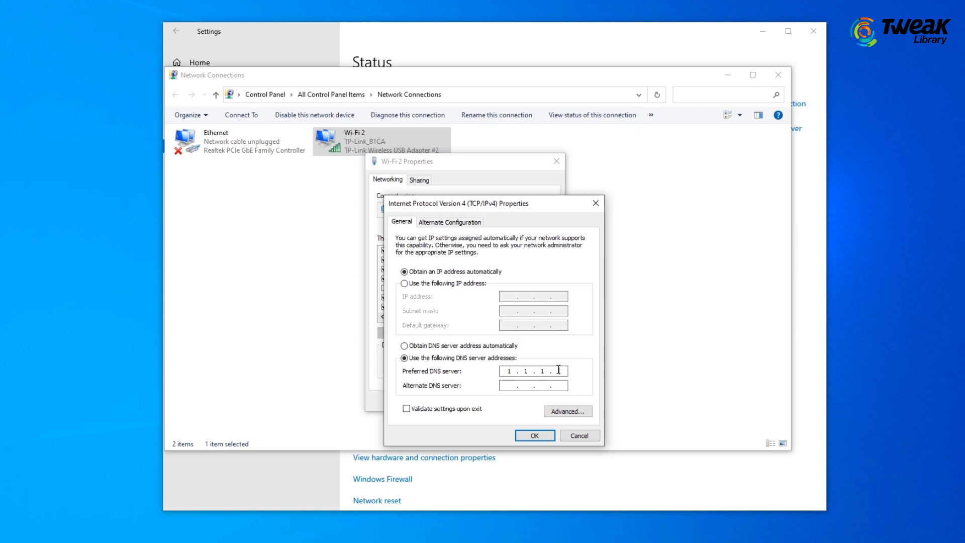
pyautogui.write('1.0')
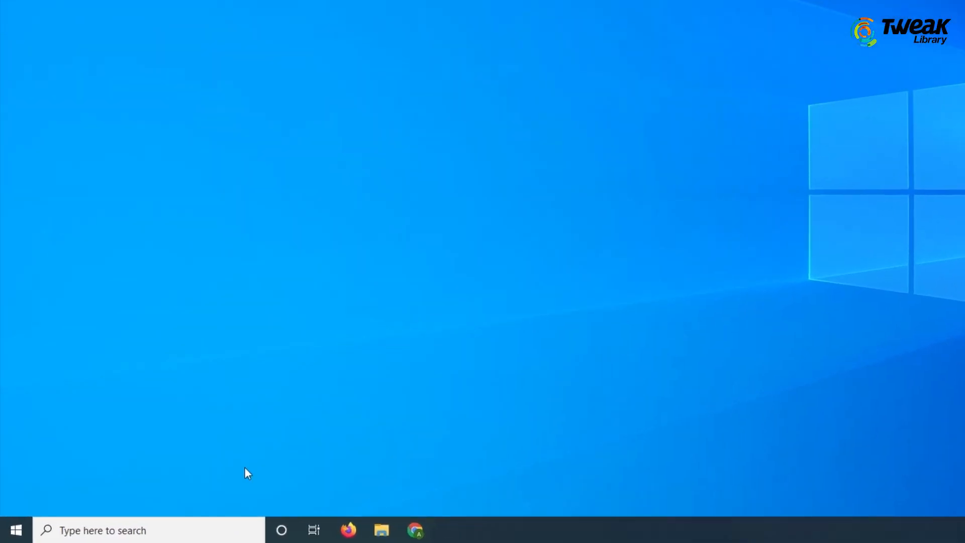
# Navigate Registry Editor to HKLM\SOFTWARE\Microsoft\Windows\CurrentVersion\Policies\Attachments
pyautogui.write('registry editor')
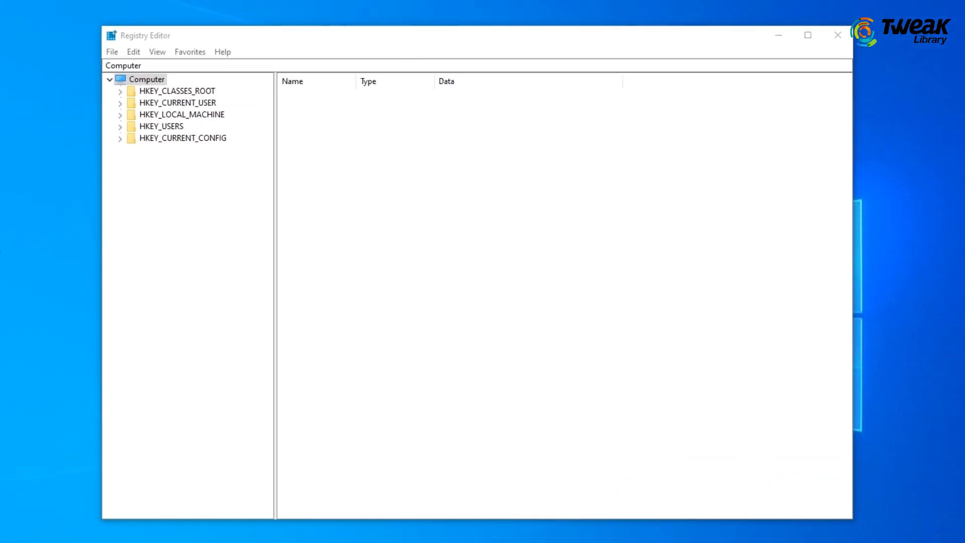
pyautogui.click(181, 114)
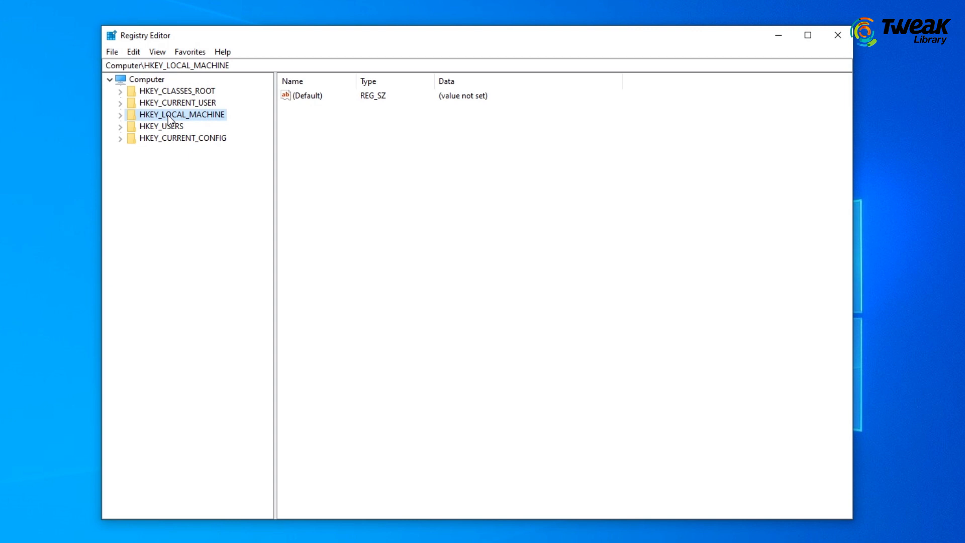
pyautogui.click(120, 115)
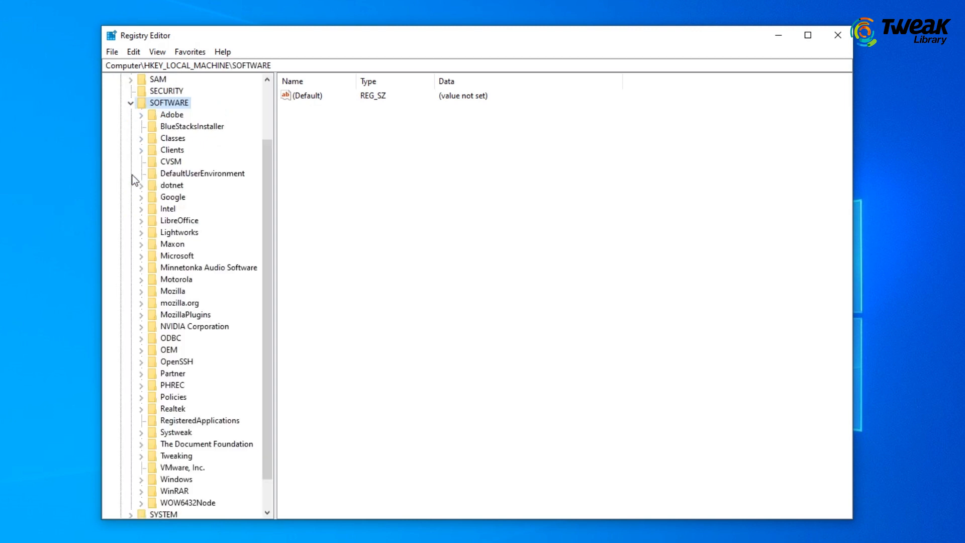
pyautogui.click(177, 256)
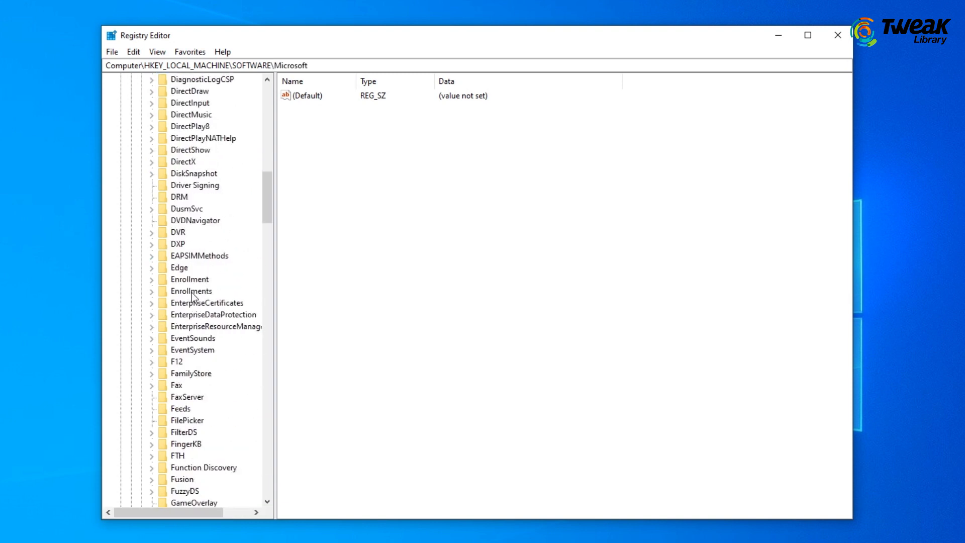
pyautogui.click(187, 267)
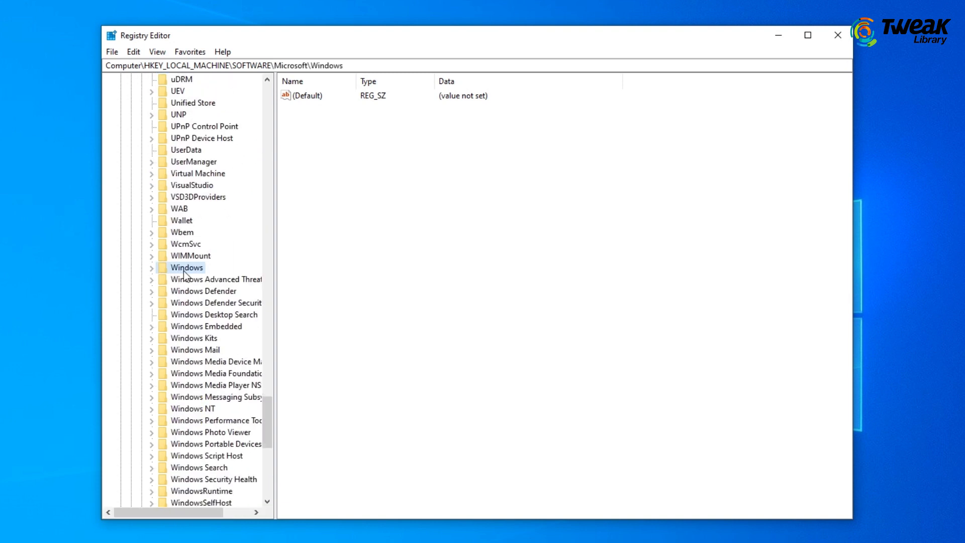
pyautogui.click(150, 268)
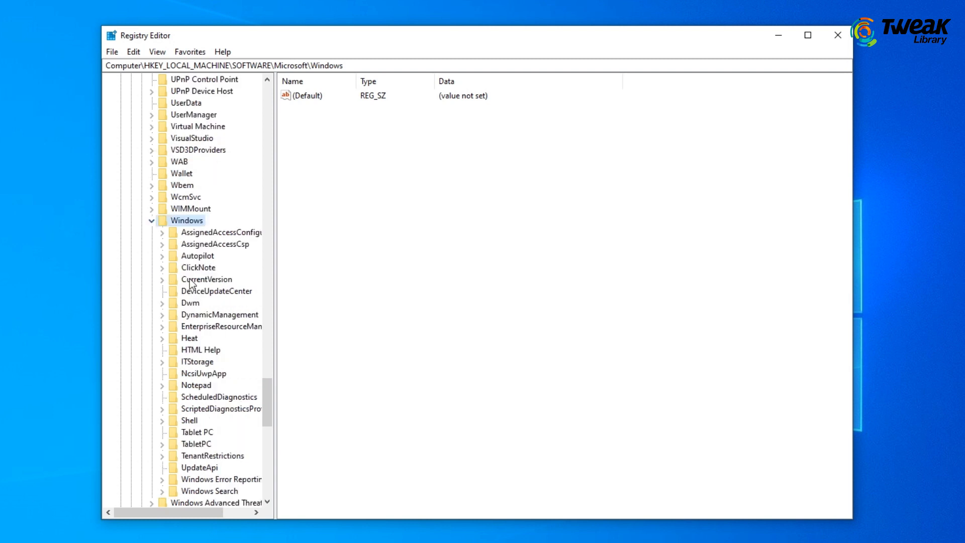
pyautogui.click(206, 279)
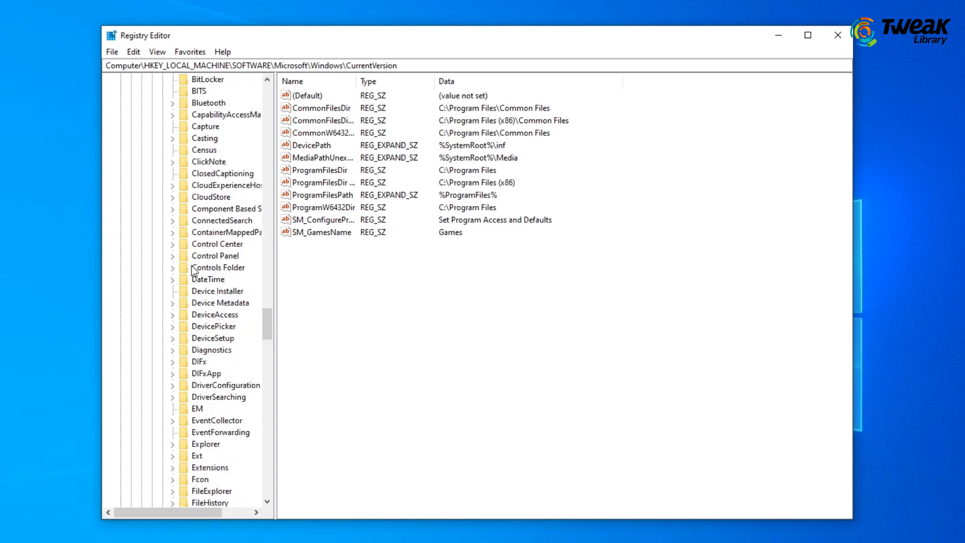
pyautogui.click(205, 337)
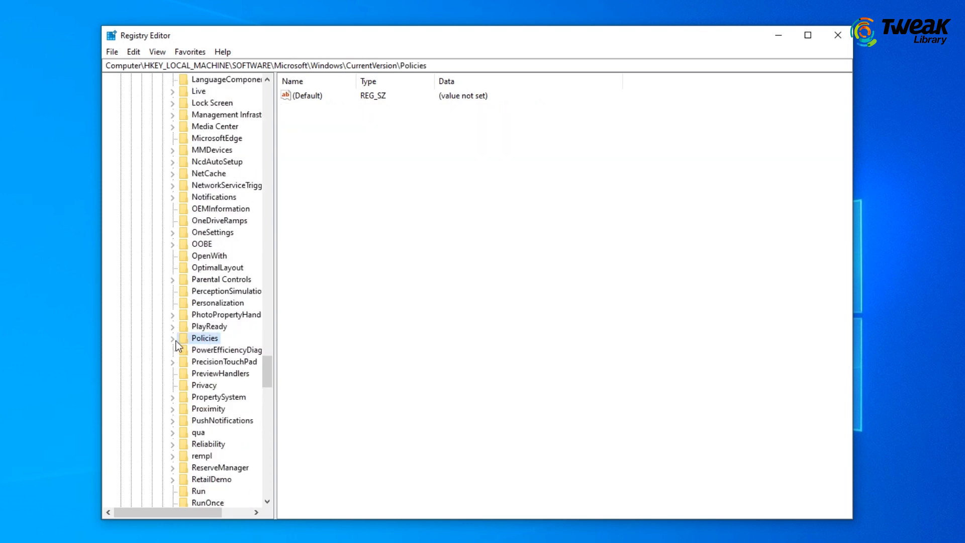
pyautogui.click(174, 337)
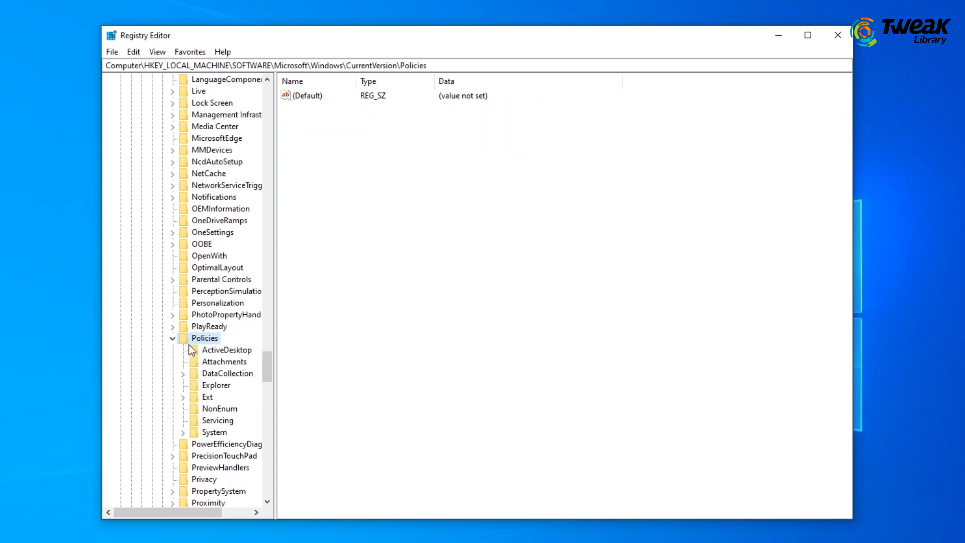
pyautogui.click(224, 361)
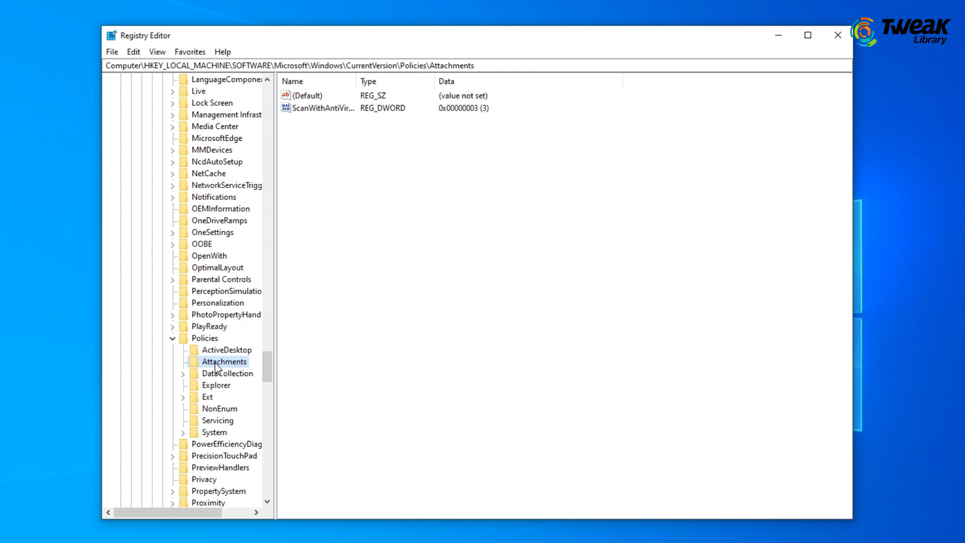
# Modify the ScanWithAntiVirus value data from 3 to 1 and confirm
pyautogui.click(319, 108)
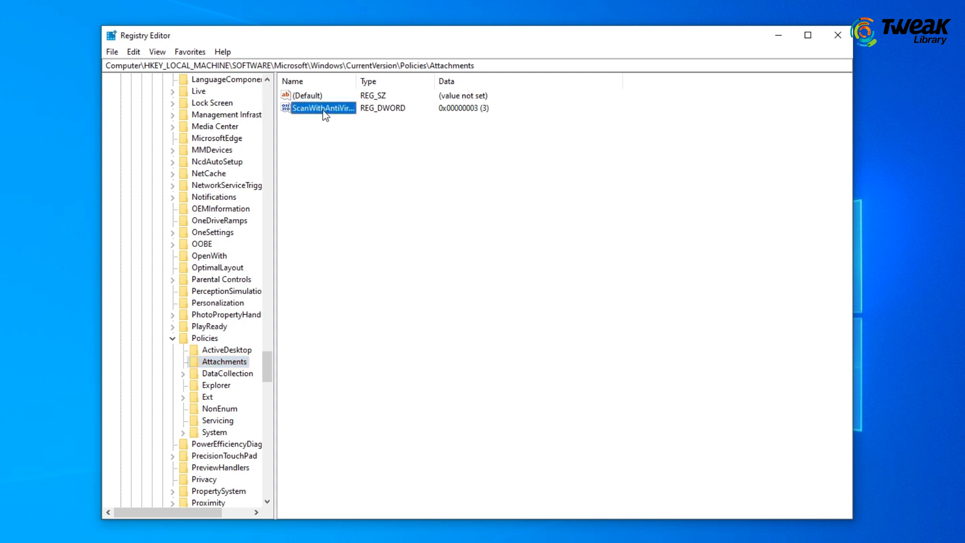
pyautogui.rightClick(320, 107)
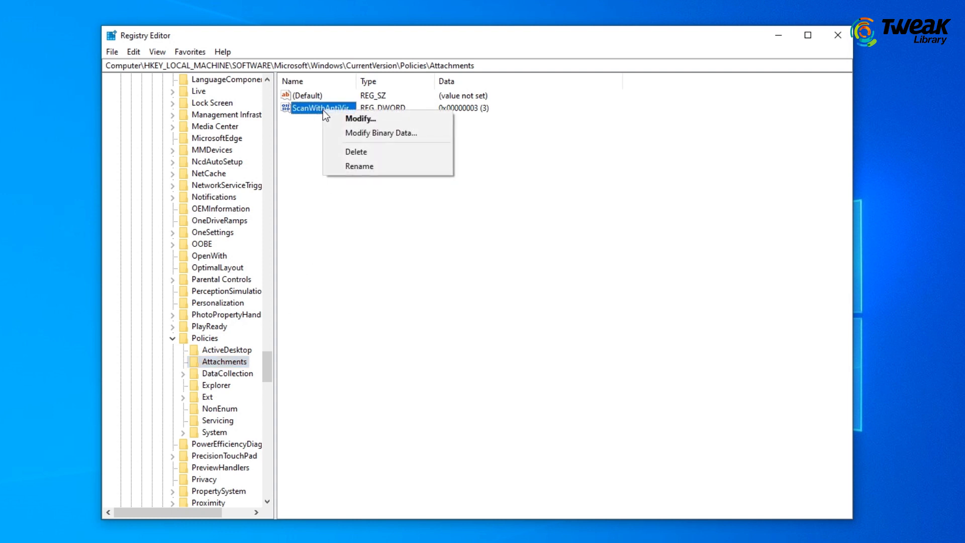
pyautogui.click(360, 119)
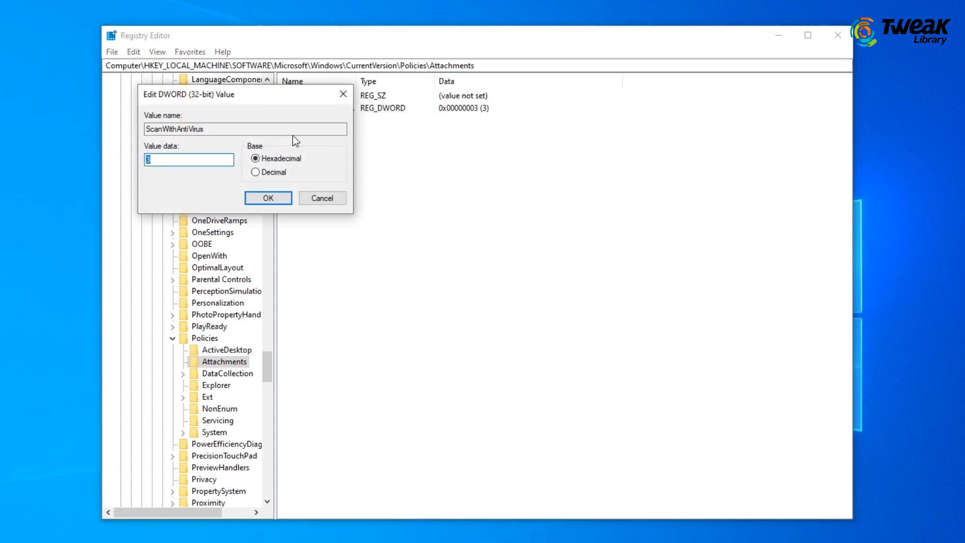
pyautogui.write('1')
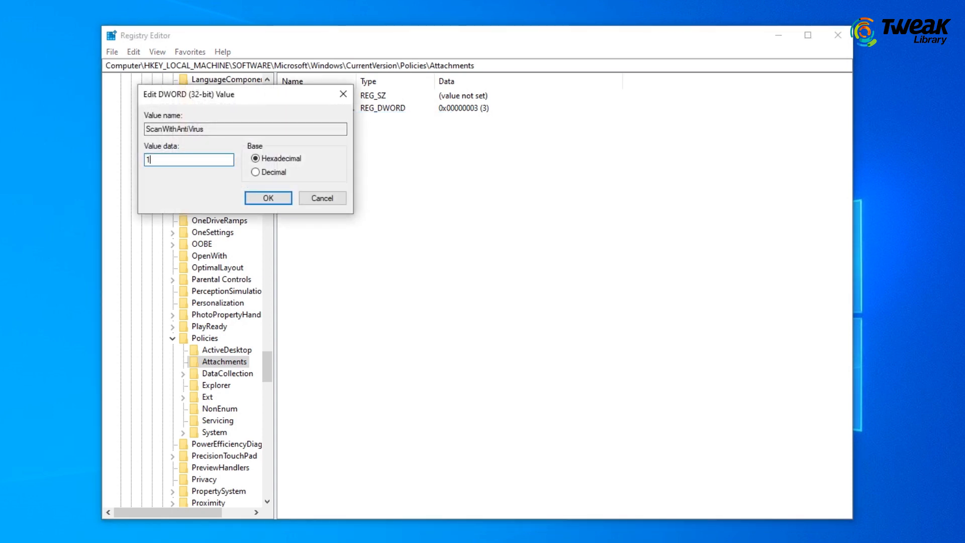
pyautogui.click(267, 198)
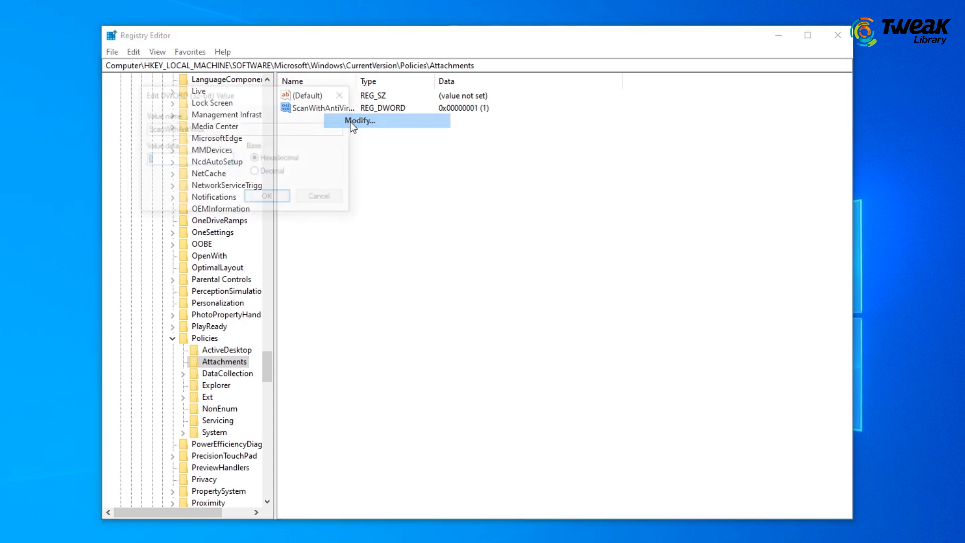
pyautogui.click(266, 194)
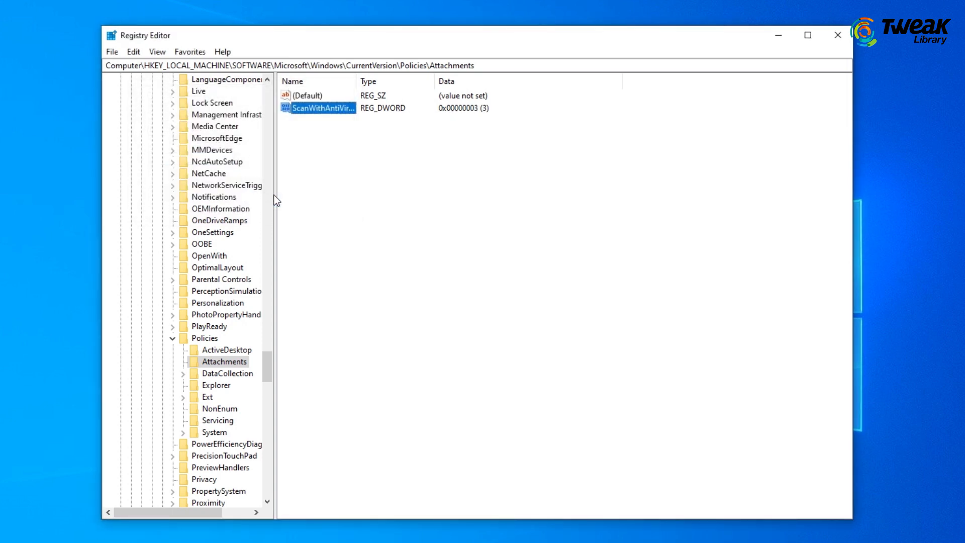